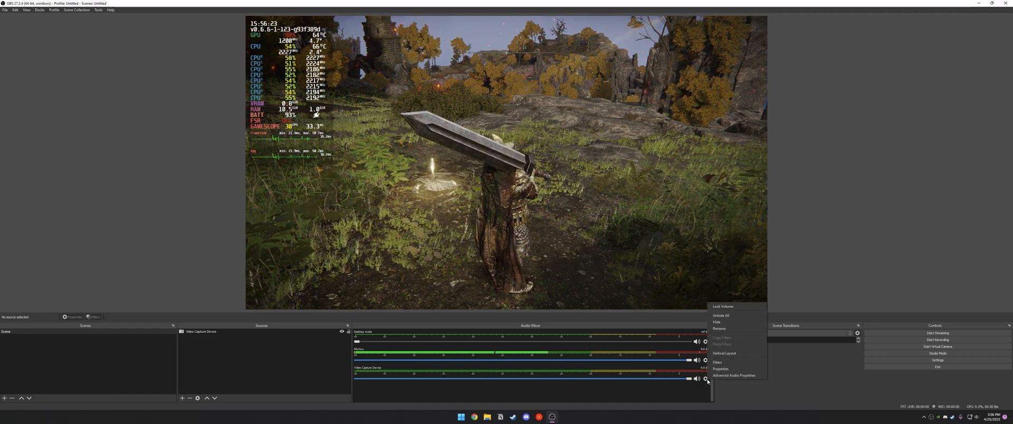
Set the Video Capture Device audio monitoring to Monitor and Output in Advanced Audio Properties
click(733, 375)
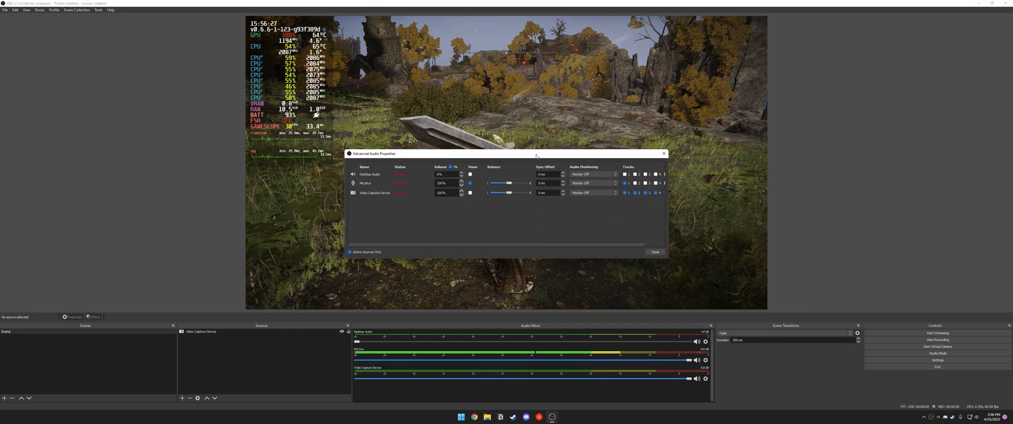
click(590, 193)
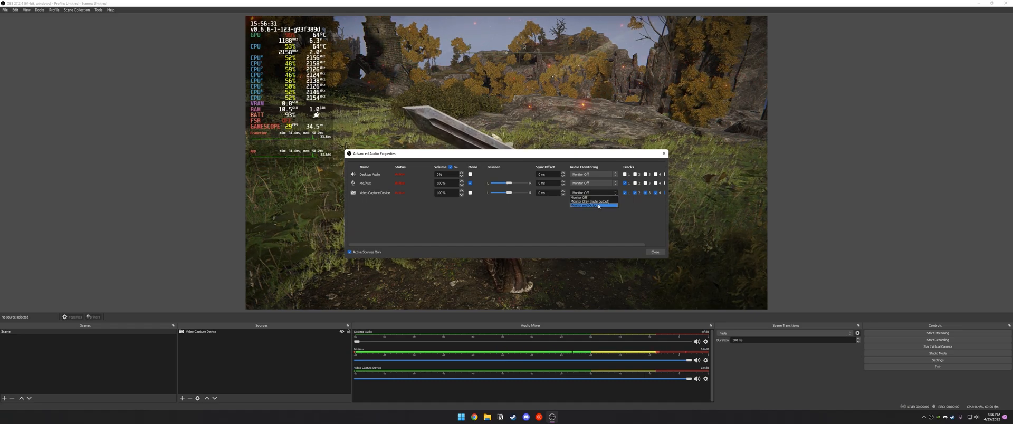
click(585, 205)
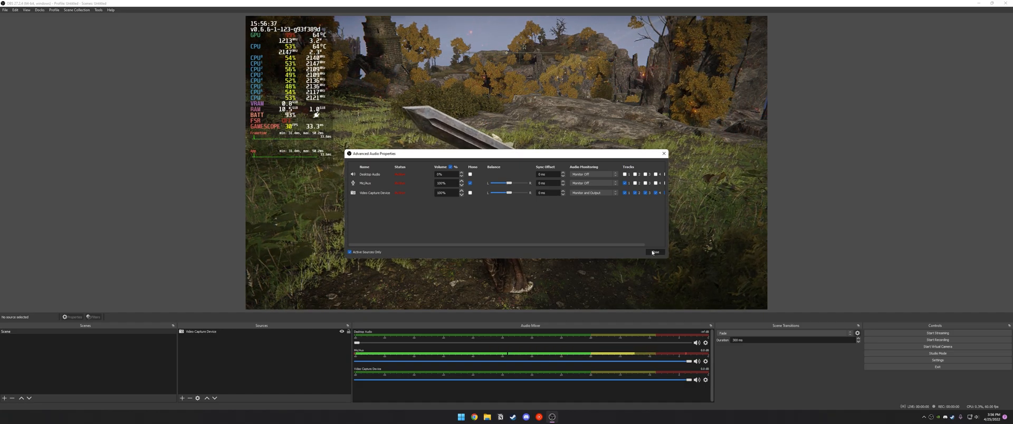
click(654, 251)
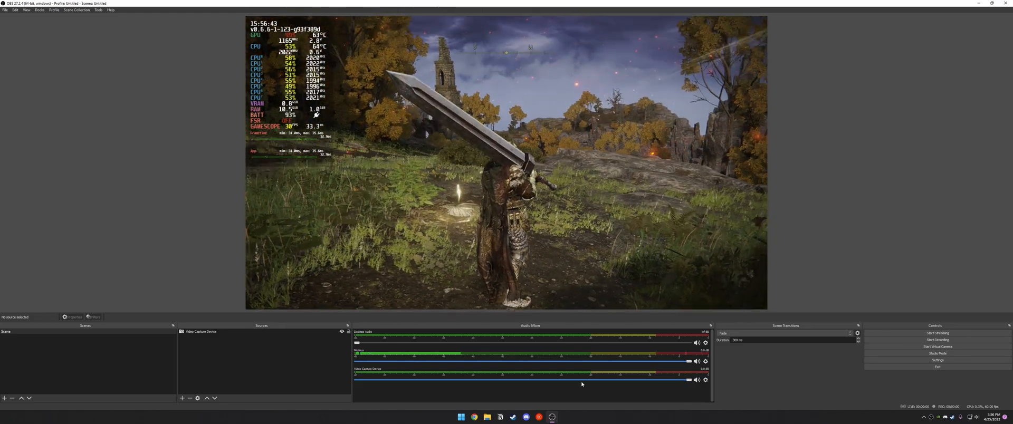
mouse_move(918, 370)
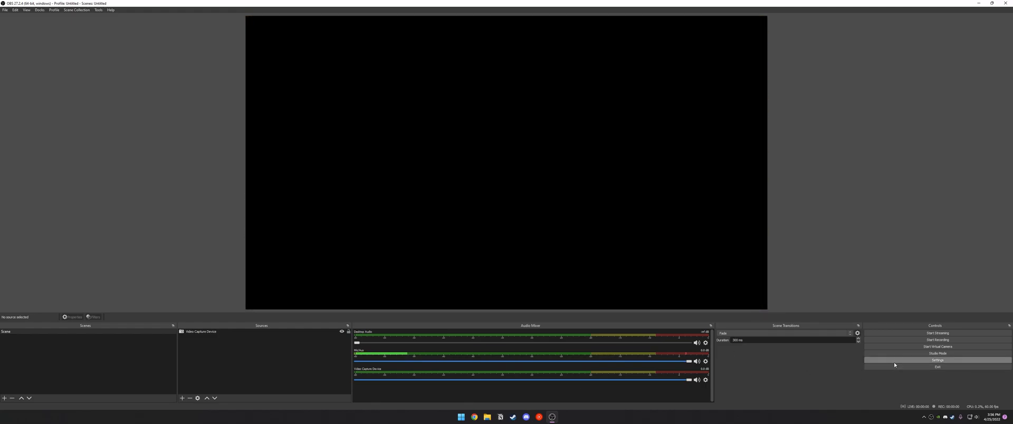
mouse_move(647, 349)
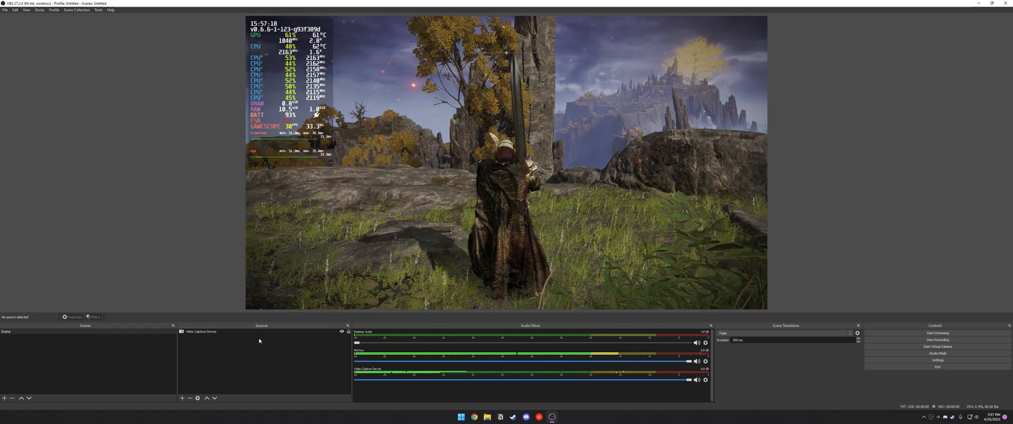
Add a new Video Capture Device source named Webcam for the camera overlay
click(182, 399)
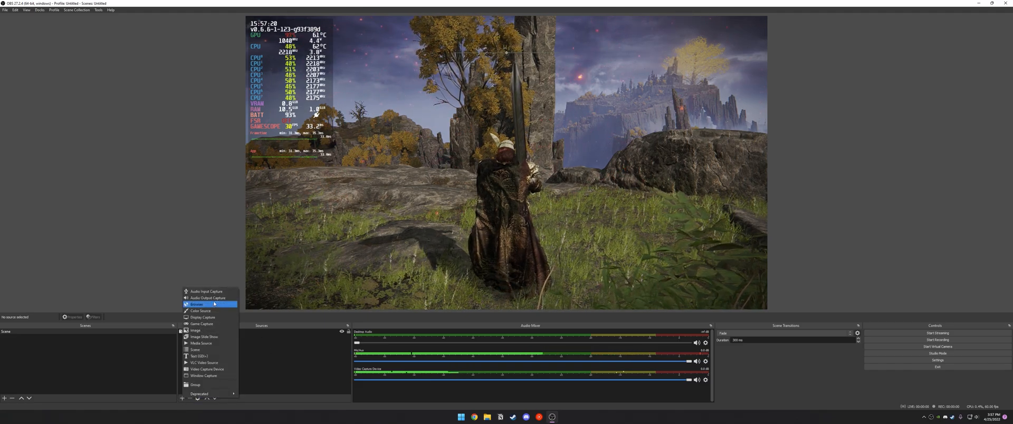
mouse_move(205, 369)
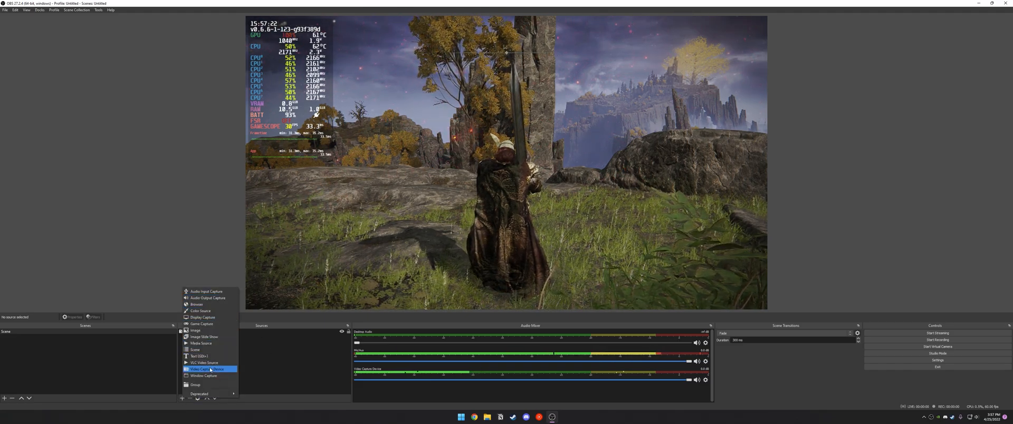
click(205, 369)
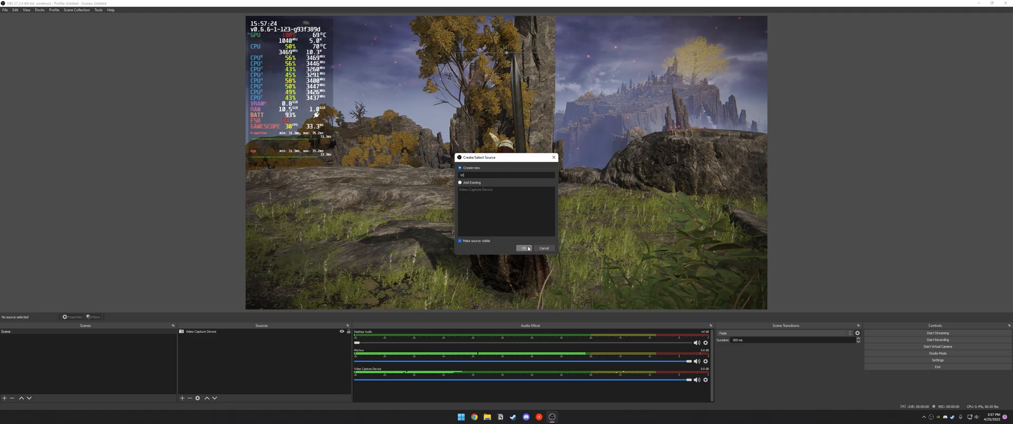
click(524, 248)
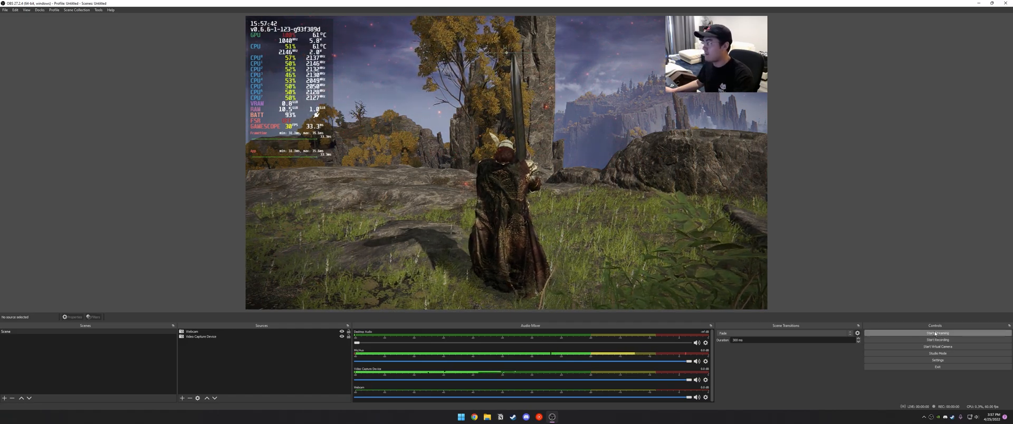
mouse_move(803, 218)
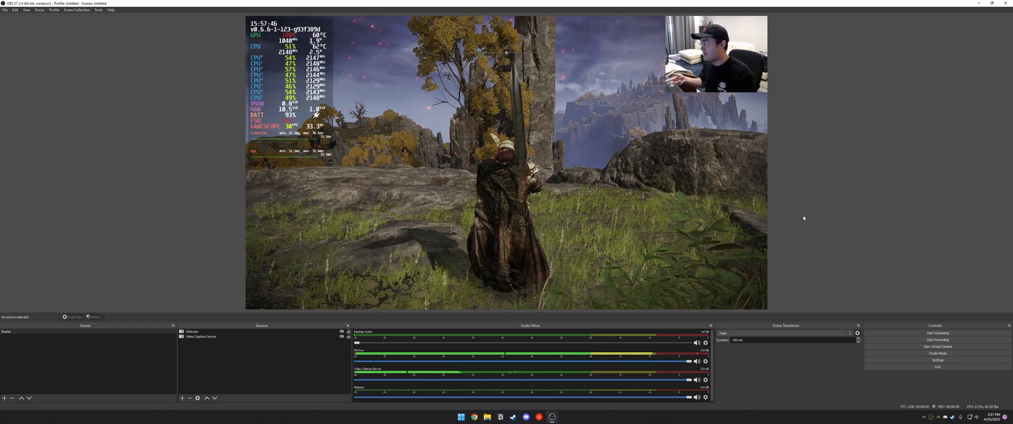
click(182, 398)
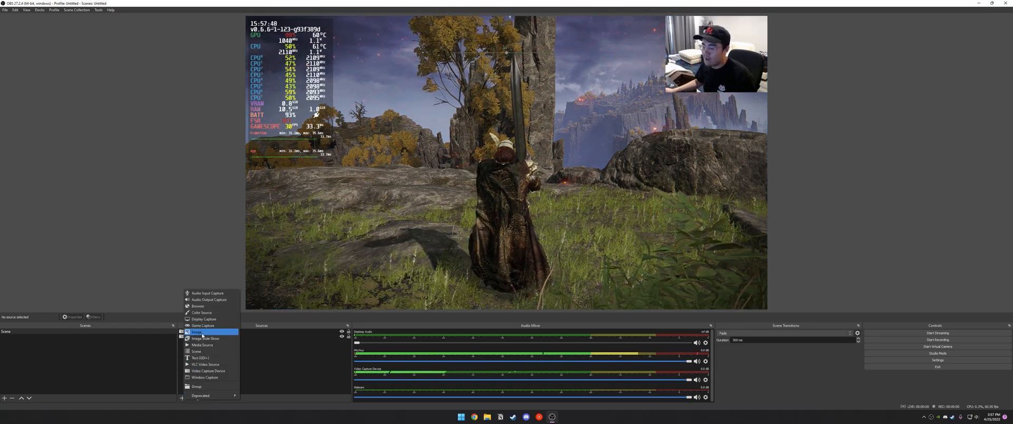